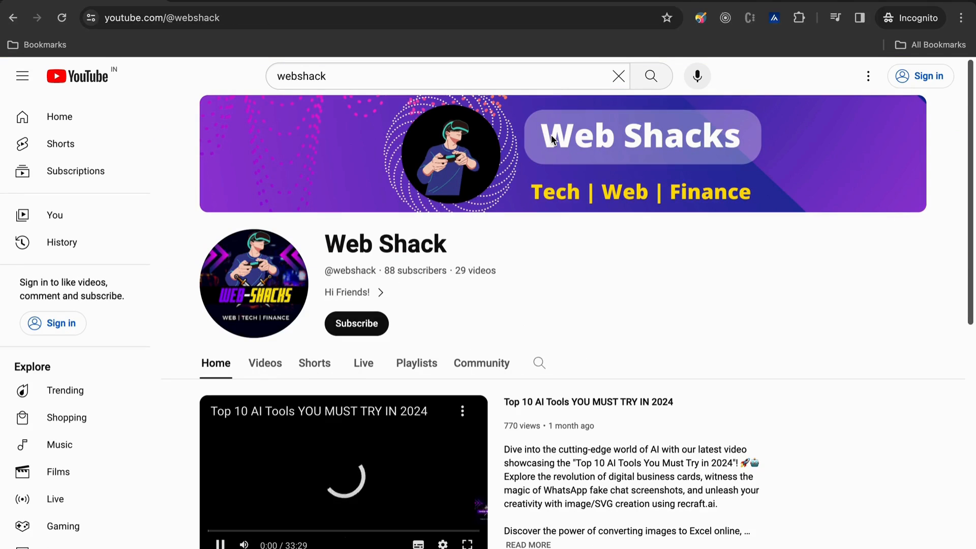
# - Show the Web Shack channel's Videos list and browse down through the thumbnails
pyautogui.click(264, 363)
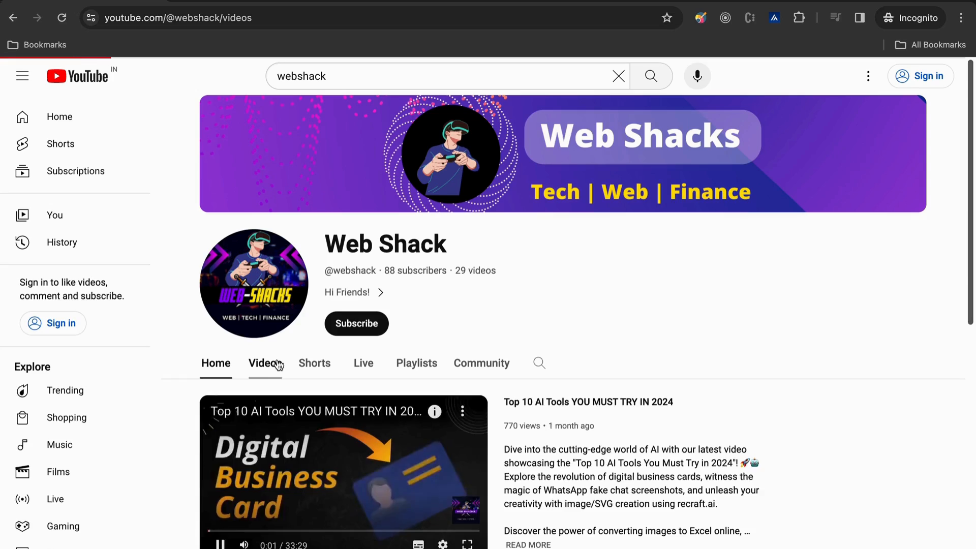
pyautogui.click(264, 363)
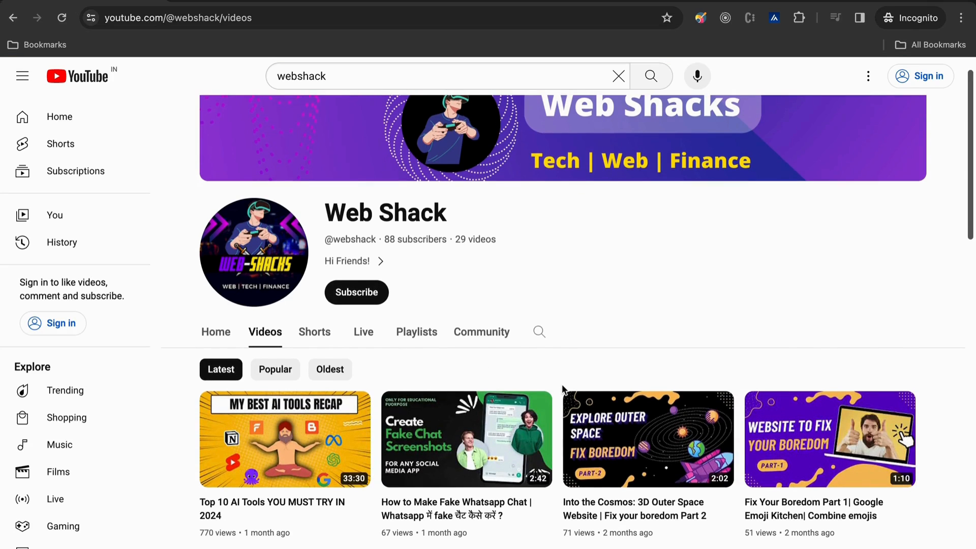
pyautogui.scroll(-3)
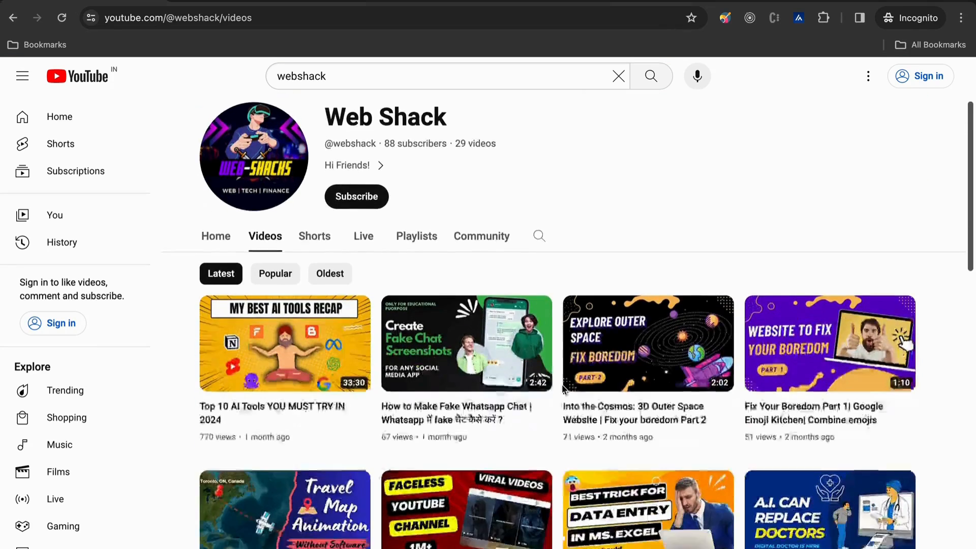
pyautogui.scroll(-3)
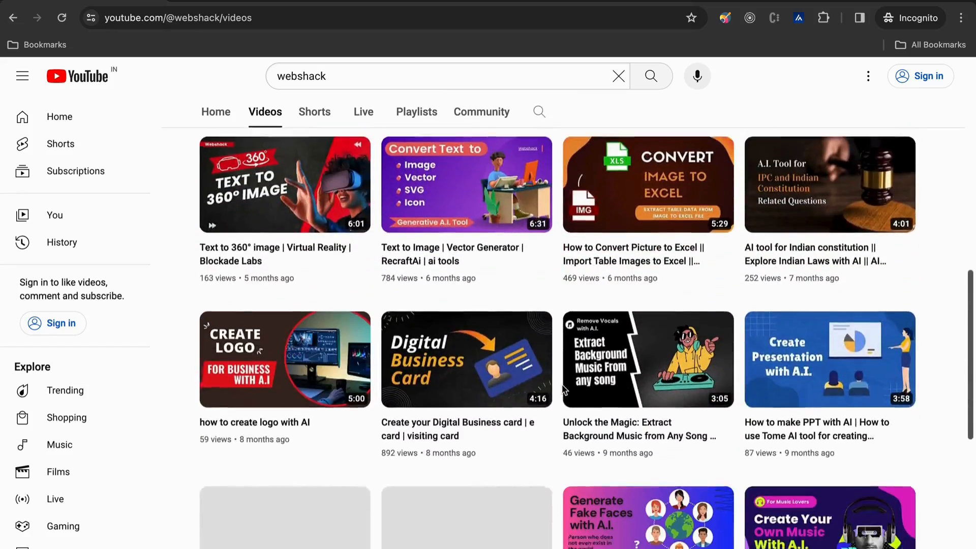
pyautogui.scroll(-3)
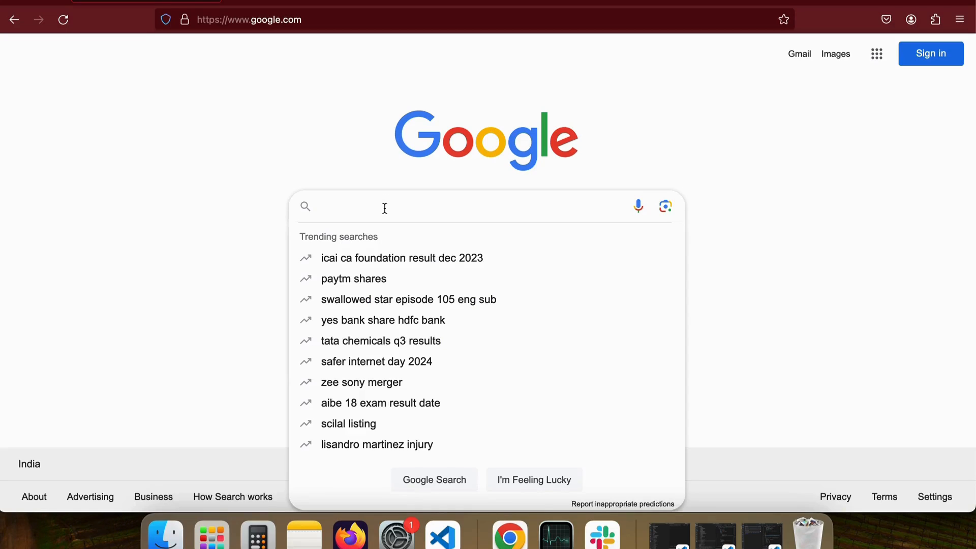
# - Search Google for 'writecream ai comic' and open the writecream.com AI Comic Generator result
pyautogui.write('writecream ai')
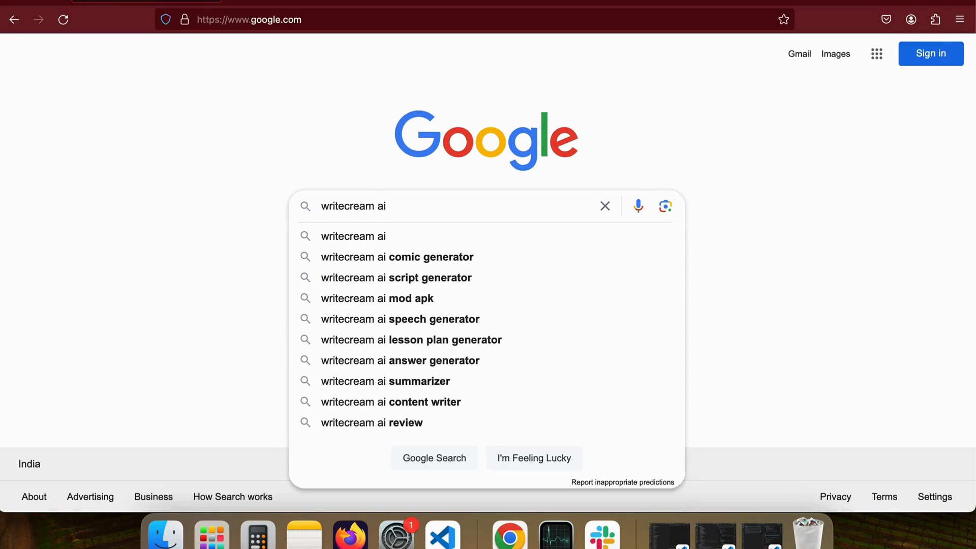
pyautogui.click(397, 256)
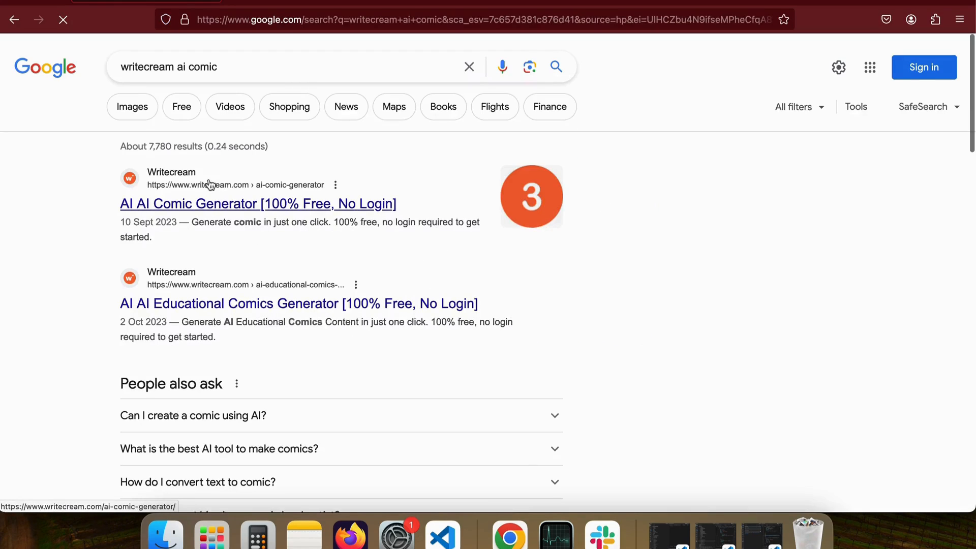
pyautogui.click(257, 203)
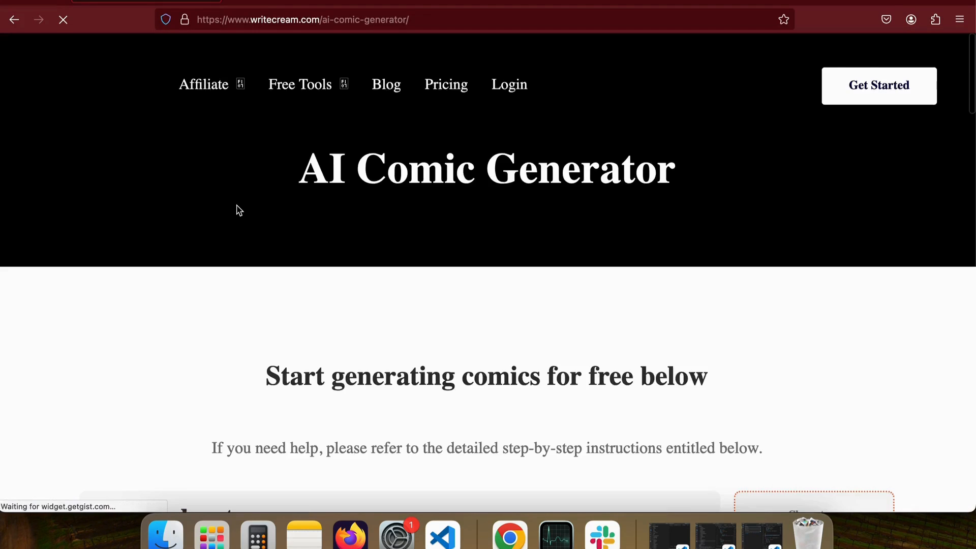
# - Enter 'Write a comic for spider man action' in the Write about box and generate the output
pyautogui.scroll(-3)
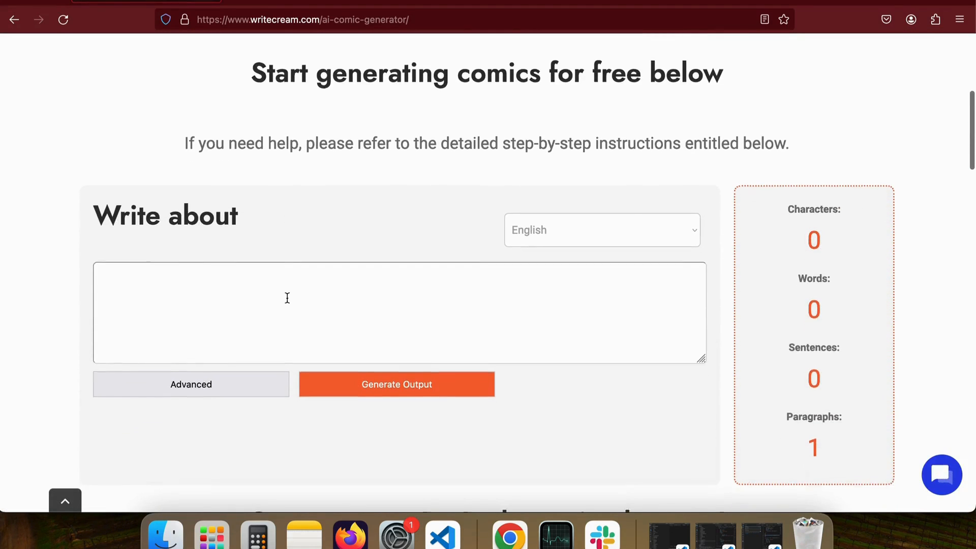
pyautogui.scroll(-3)
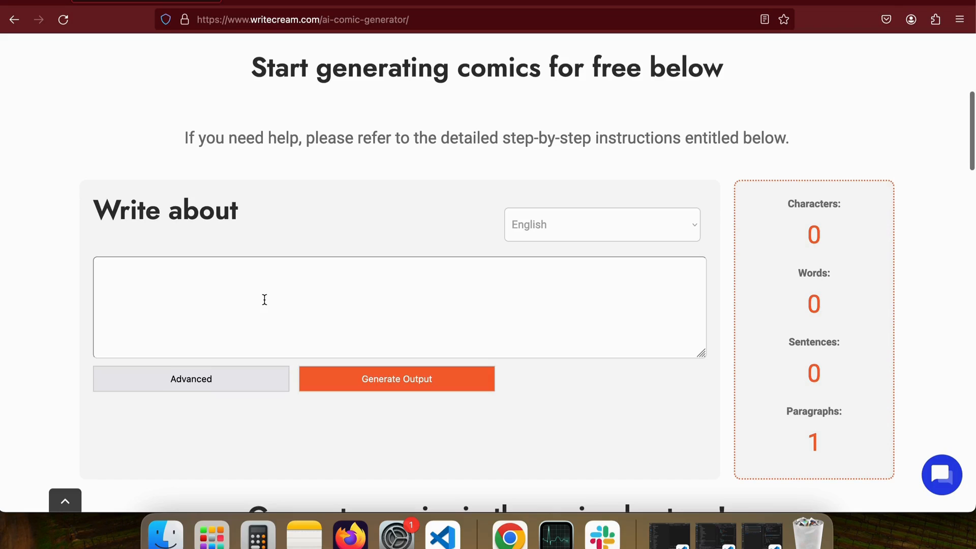
pyautogui.moveTo(166, 313)
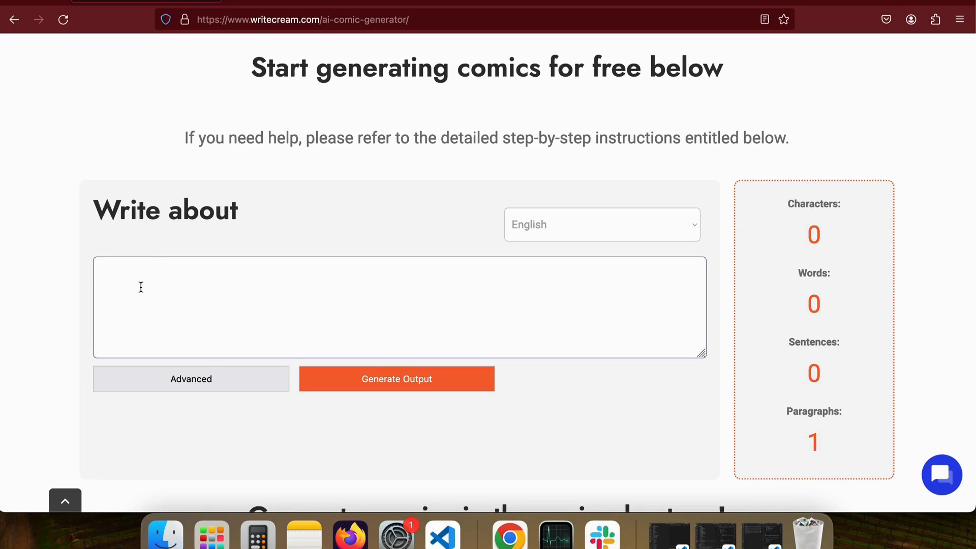
pyautogui.write('Write a comic for spider man action')
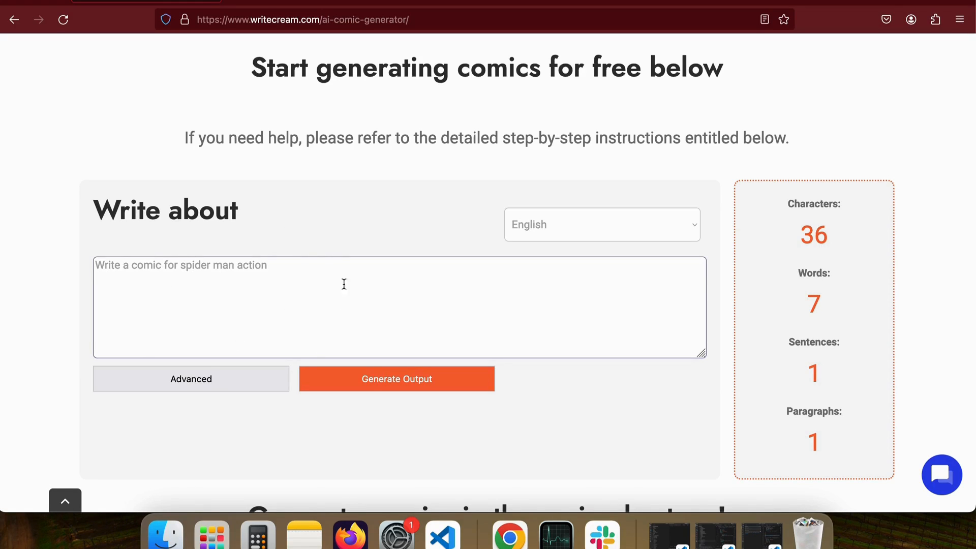
pyautogui.click(395, 378)
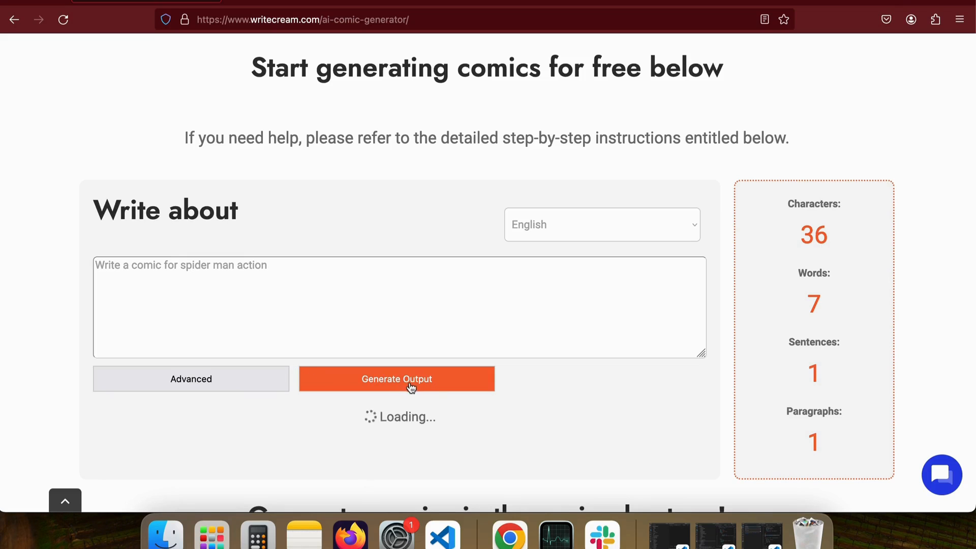
# - Scroll down to read the generated panel-by-panel Spider-Man story
pyautogui.scroll(-3)
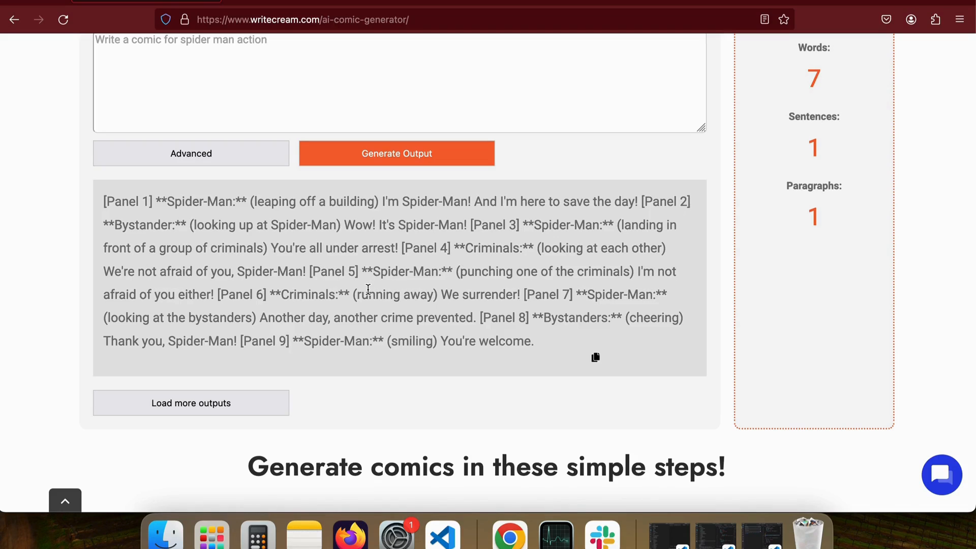
pyautogui.moveTo(541, 358)
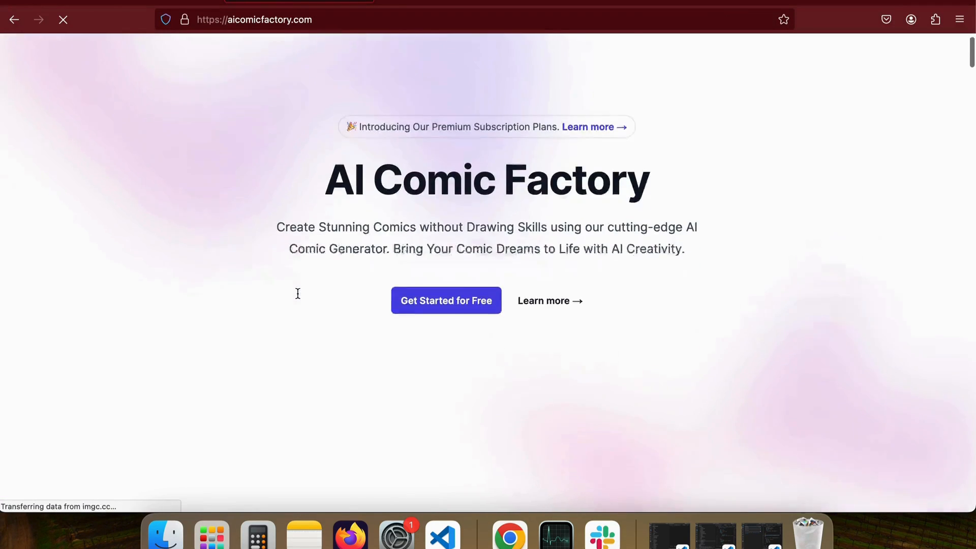
# - Scroll through aicomicfactory.com's demo screenshot and Explore Comics section
pyautogui.scroll(-3)
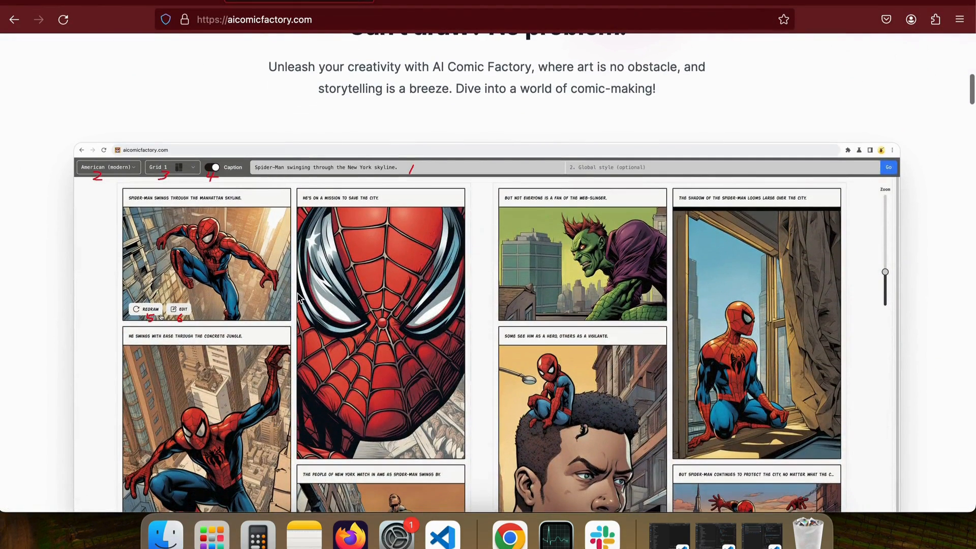
pyautogui.scroll(-3)
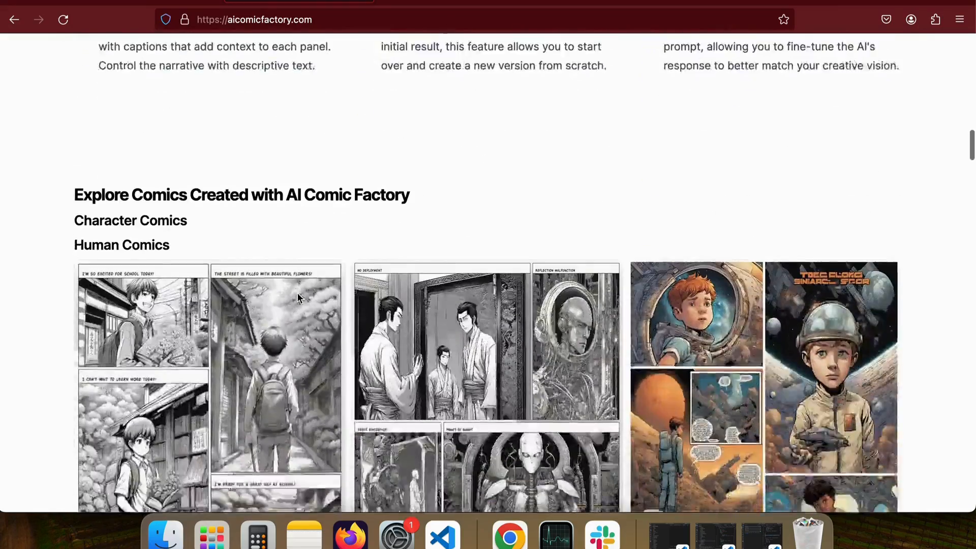
pyautogui.scroll(3)
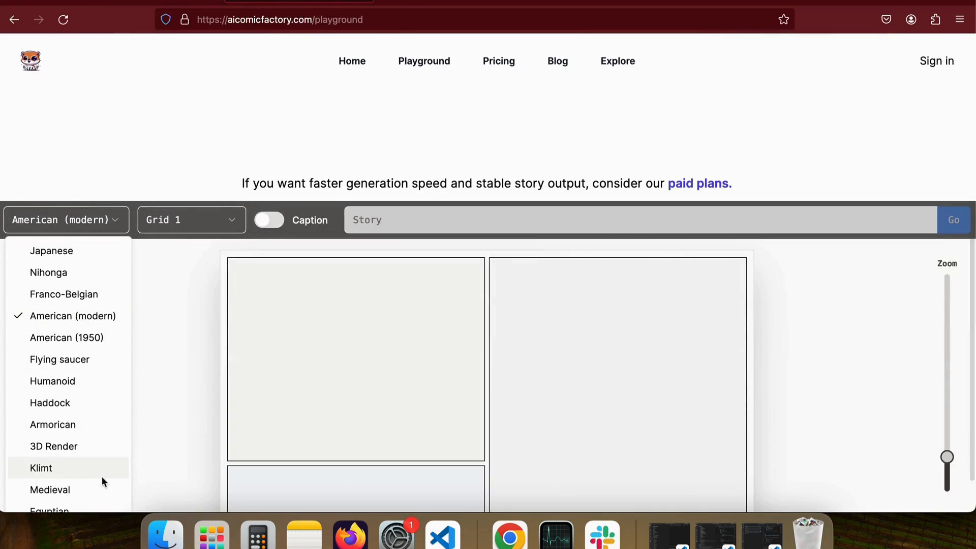
# - Keep American (modern) style, enable Caption, paste the Spider-Man story and run Go
pyautogui.click(73, 318)
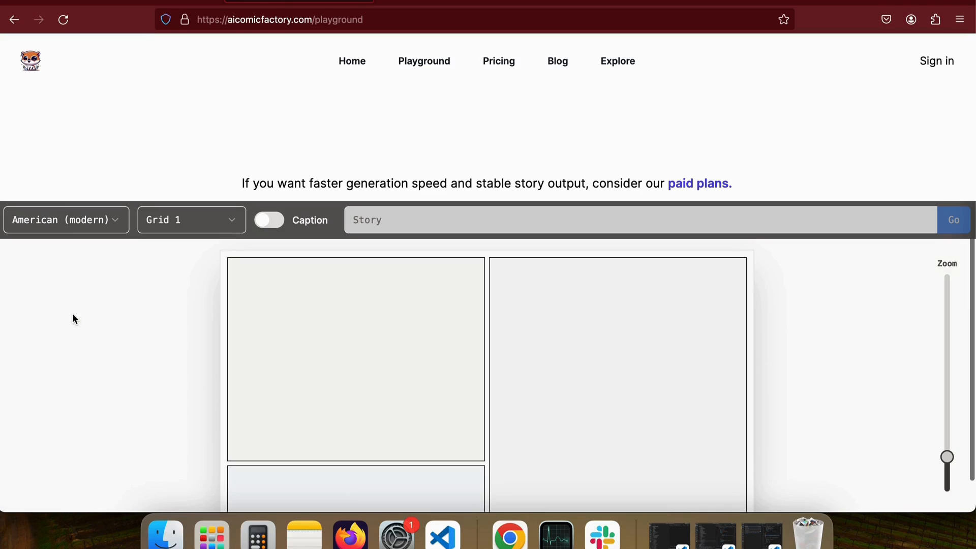
pyautogui.click(191, 220)
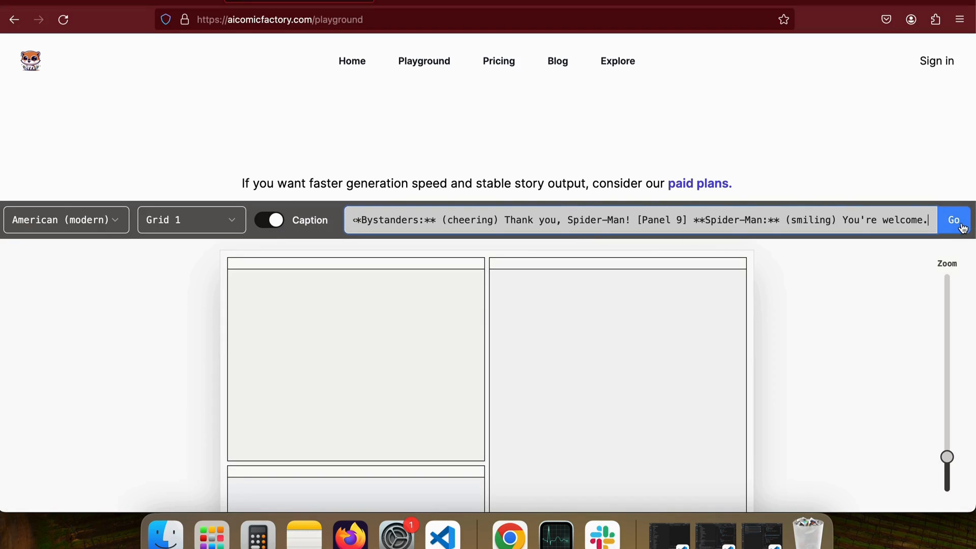
pyautogui.click(955, 220)
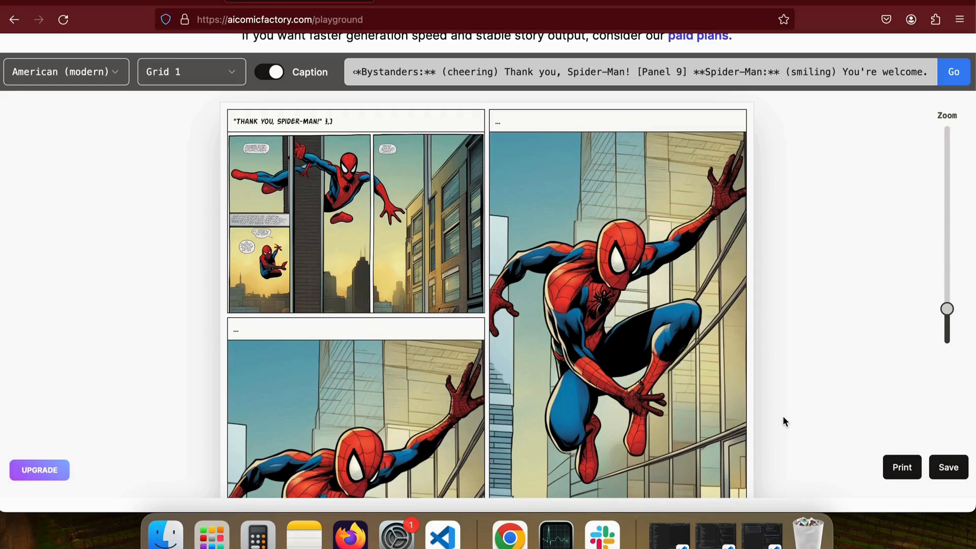
# - Scroll through the rendered captioned Spider-Man comic panels to review them
pyautogui.scroll(-3)
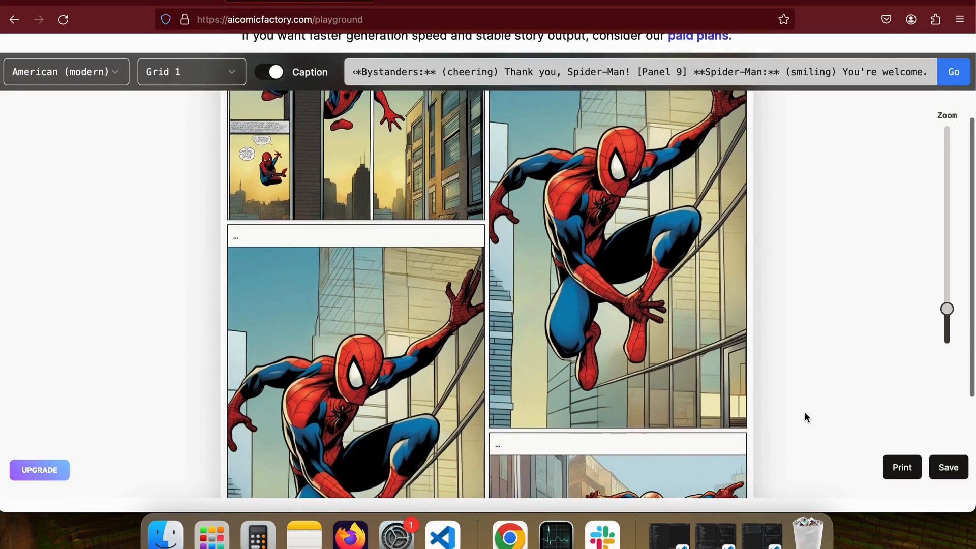
pyautogui.scroll(-3)
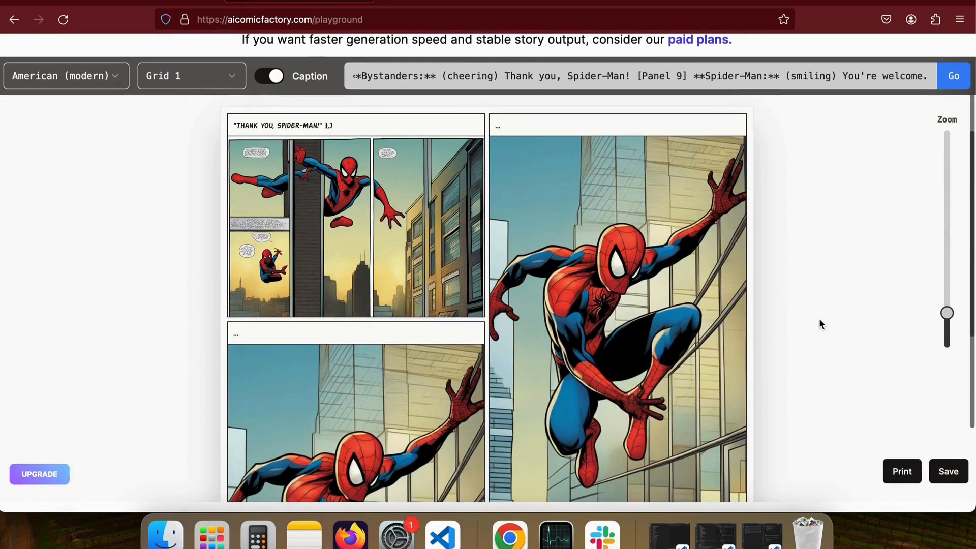
pyautogui.scroll(-3)
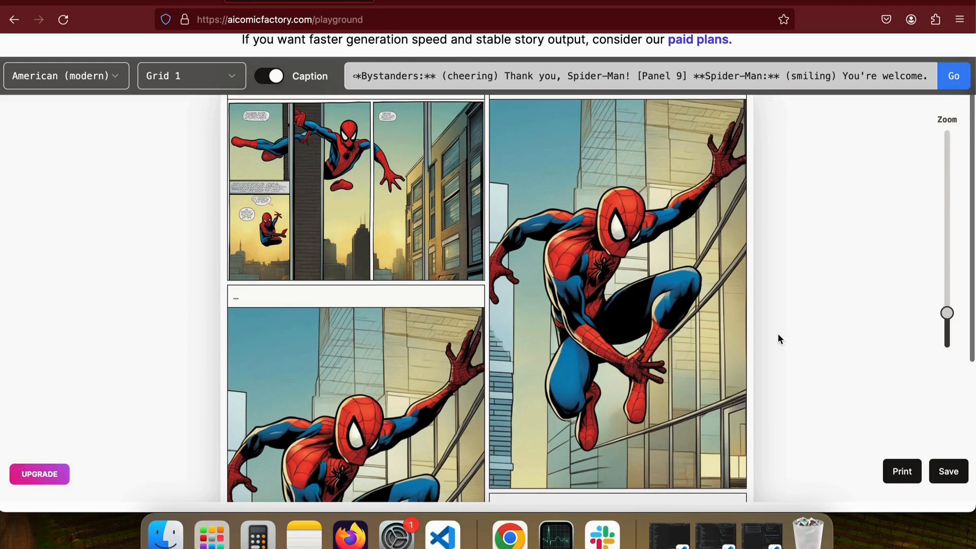
pyautogui.scroll(-3)
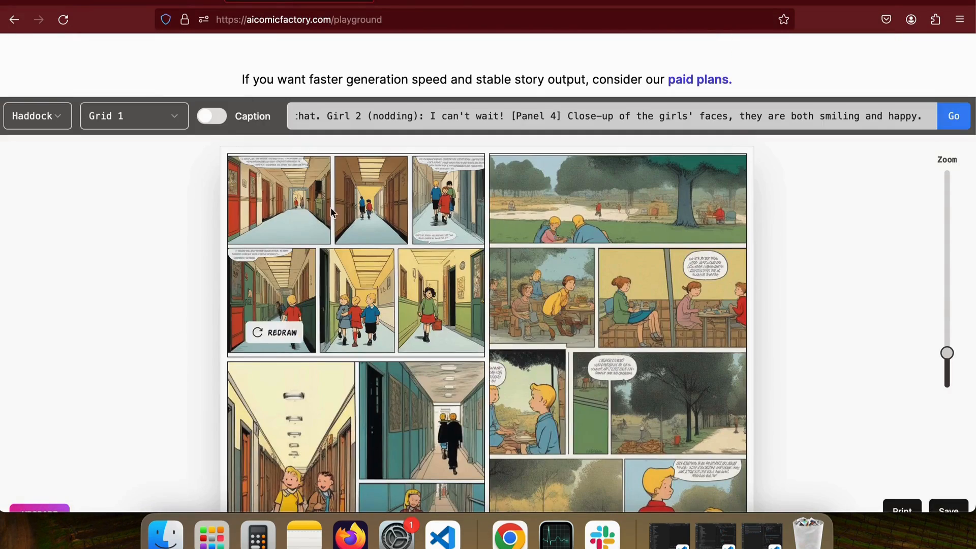
# - Switch the comic style to Haddock for the schoolgirls story
pyautogui.click(36, 115)
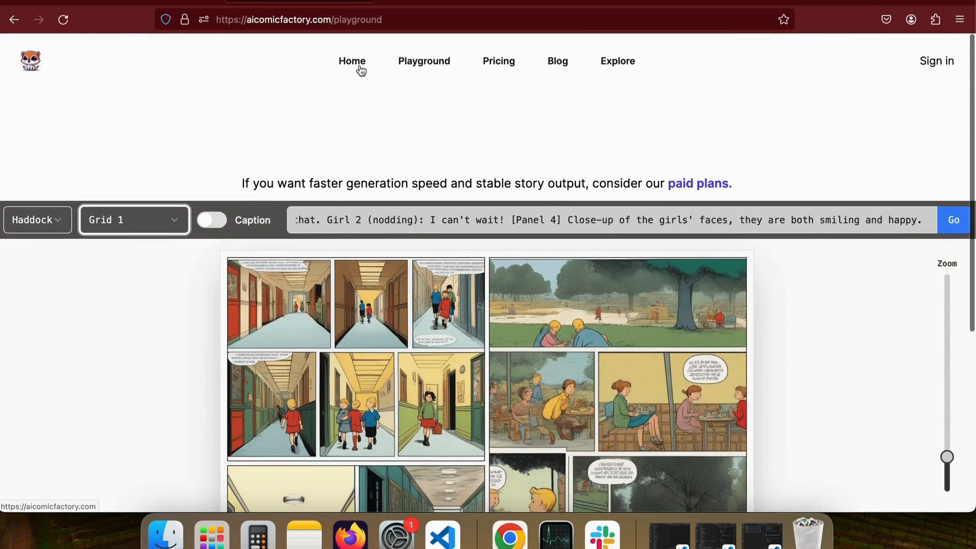
# - Go Home and scroll down to the gallery of human and superhero example comics
pyautogui.click(351, 60)
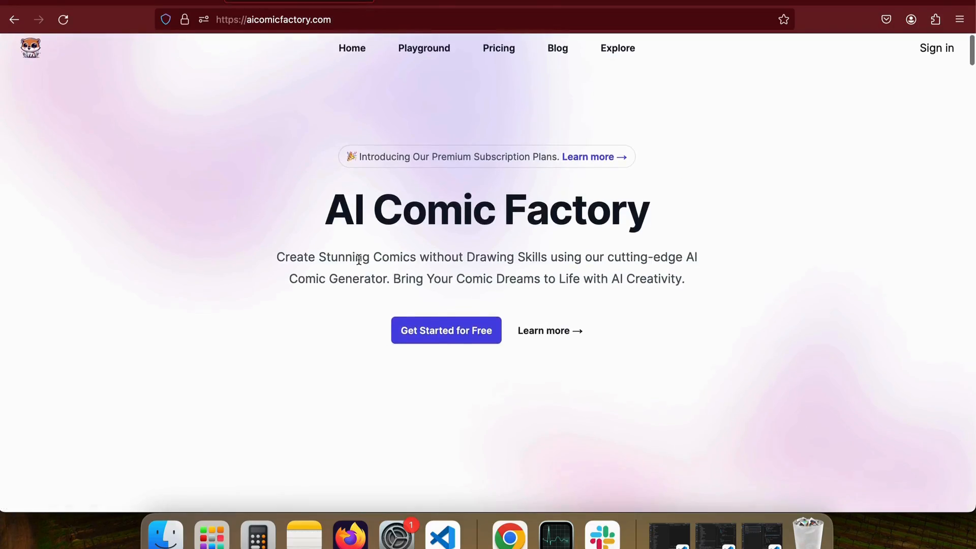
pyautogui.scroll(-3)
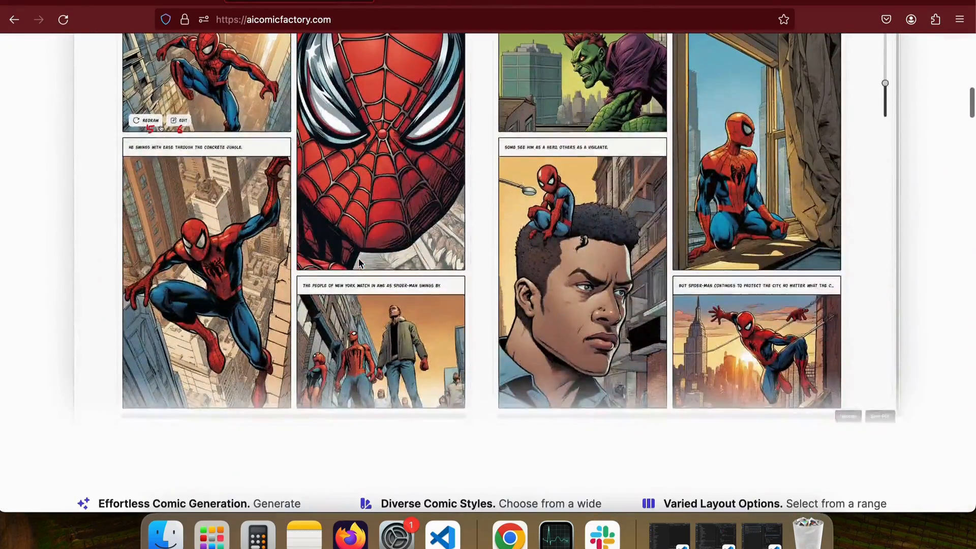
pyautogui.scroll(3)
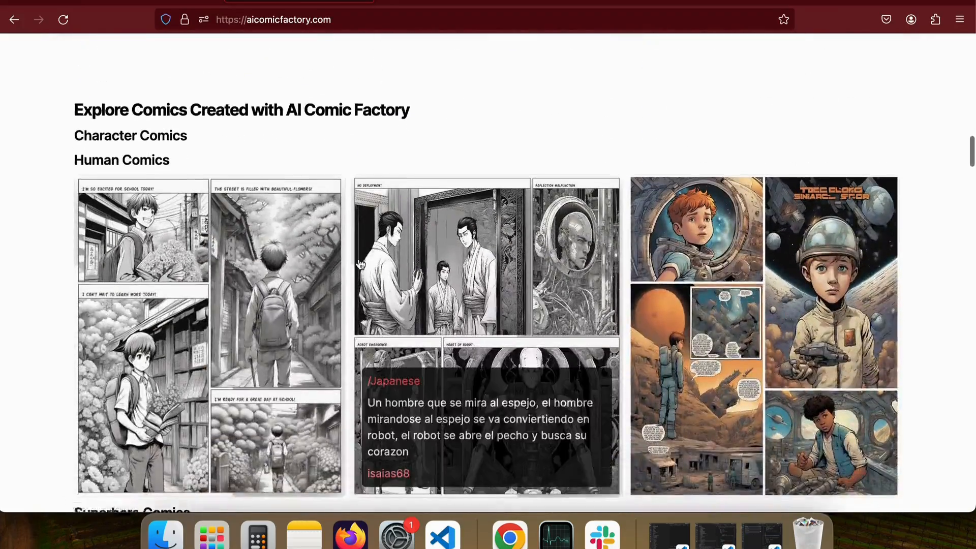
pyautogui.scroll(-3)
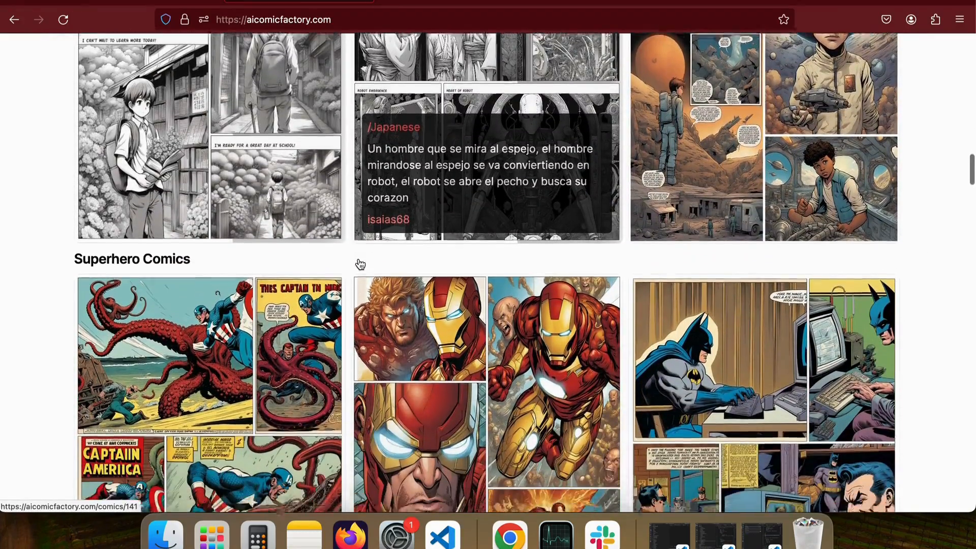
pyautogui.scroll(-3)
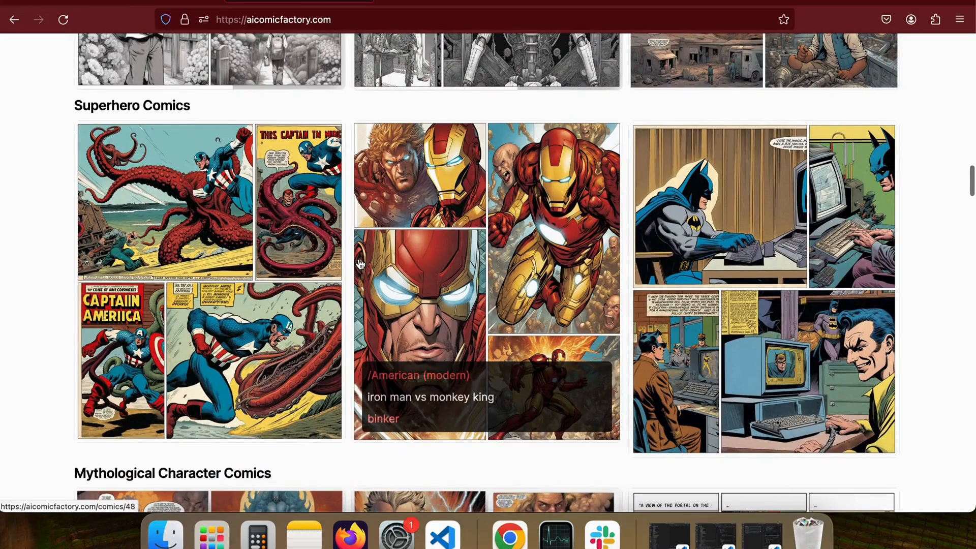